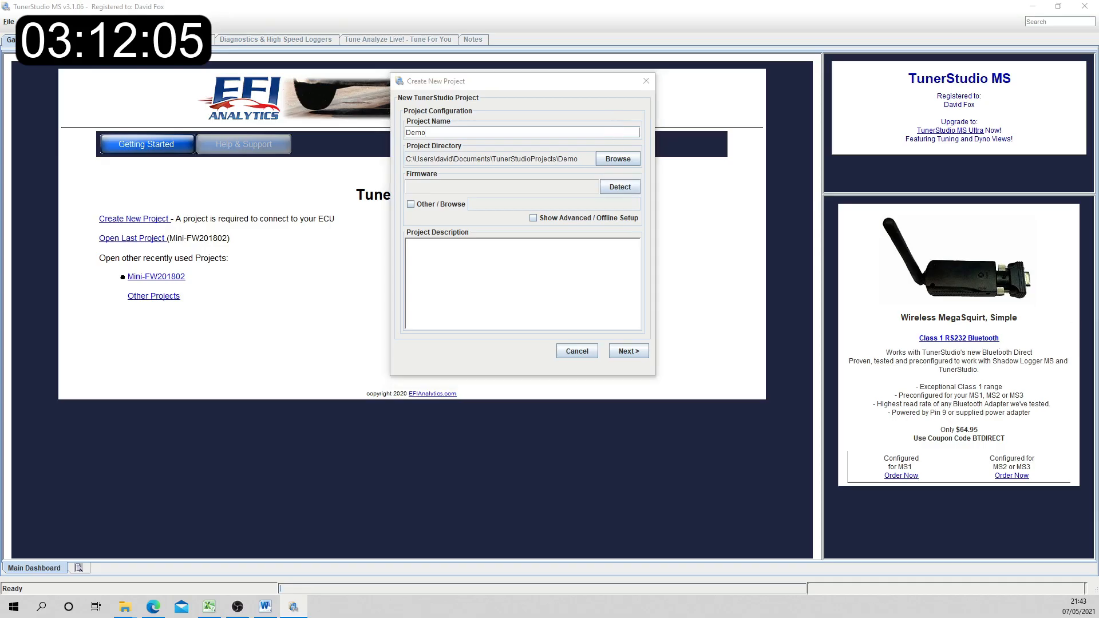
Step: Detect the connected controller and accept the speeduino 202103 firmware found on COM4
click(619, 187)
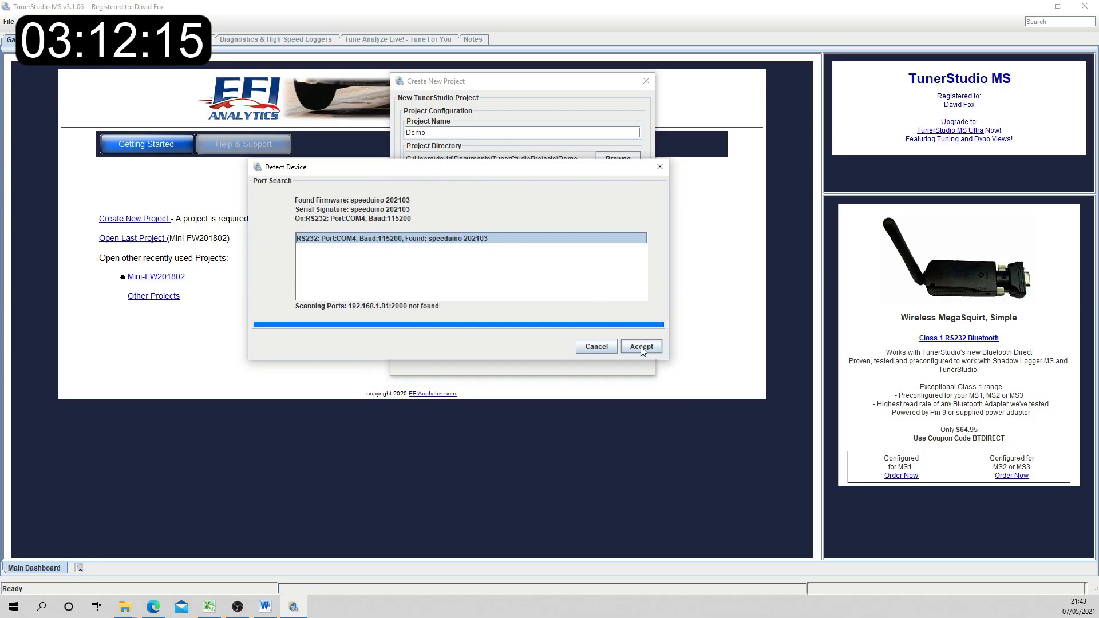
click(638, 346)
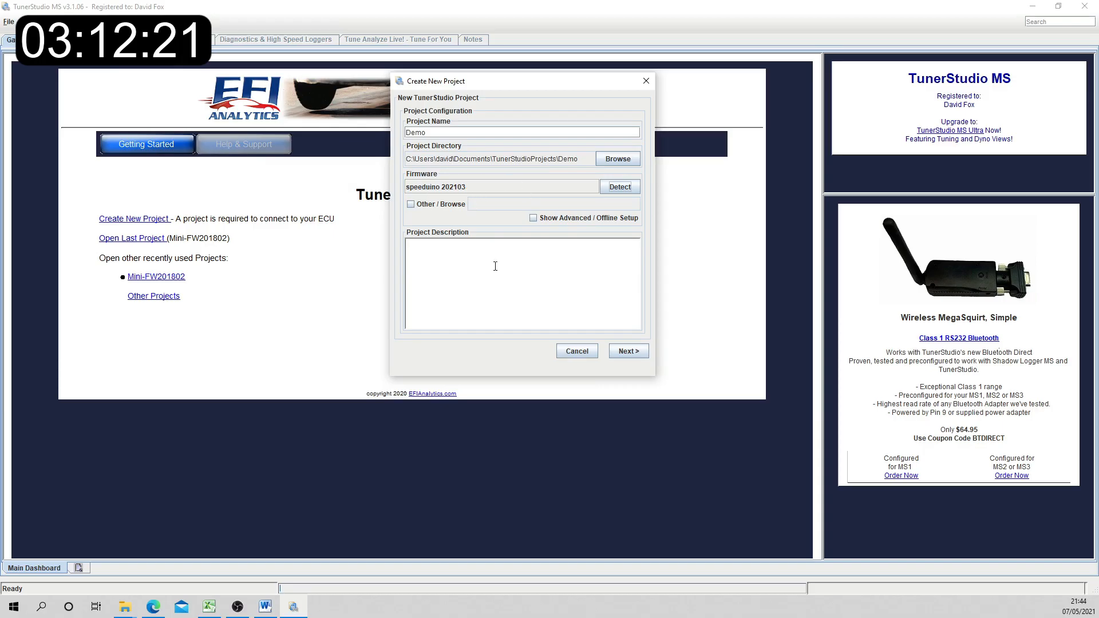
Step: Keep Celsius temperature display, test the COM4 connection at 115200 successfully, and reach the Default (Demo) dashboard choice
click(626, 351)
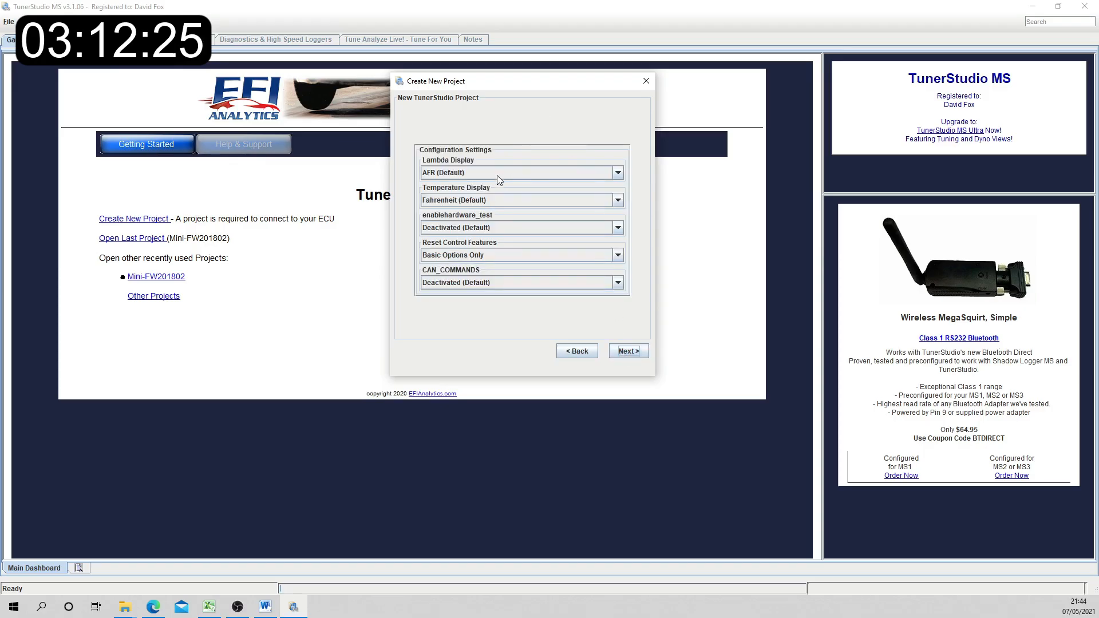
mouse_move(496, 183)
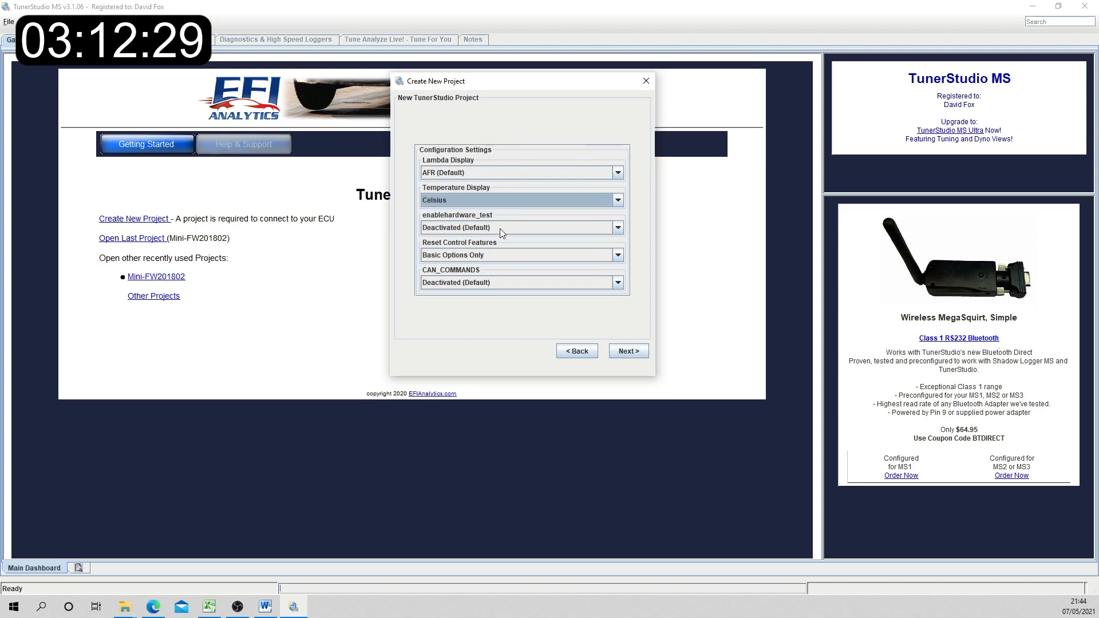
mouse_move(613, 371)
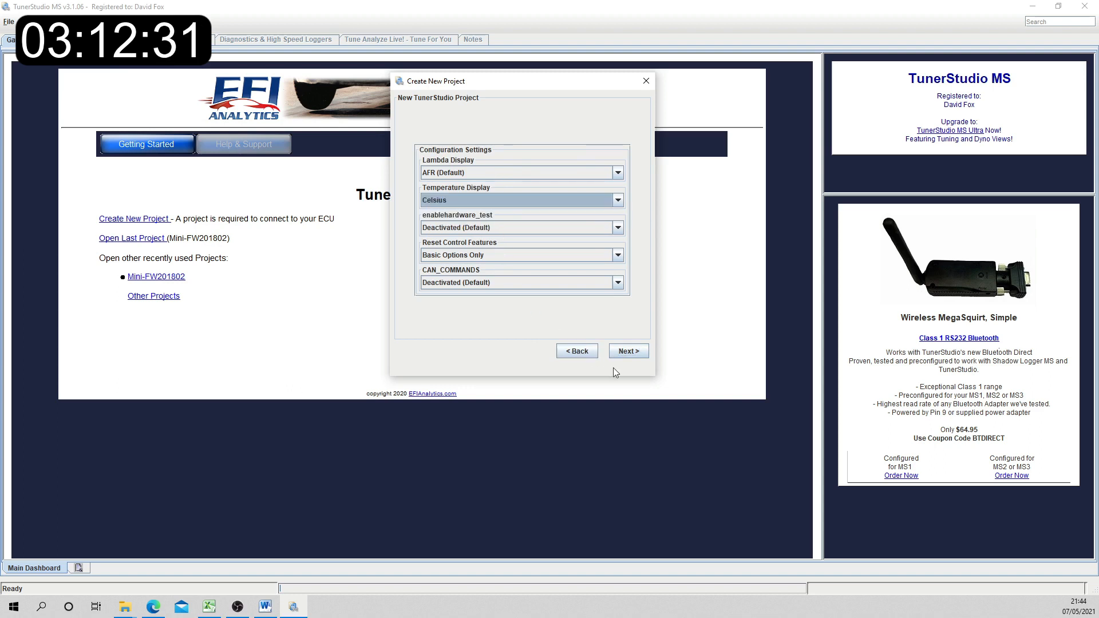
click(627, 350)
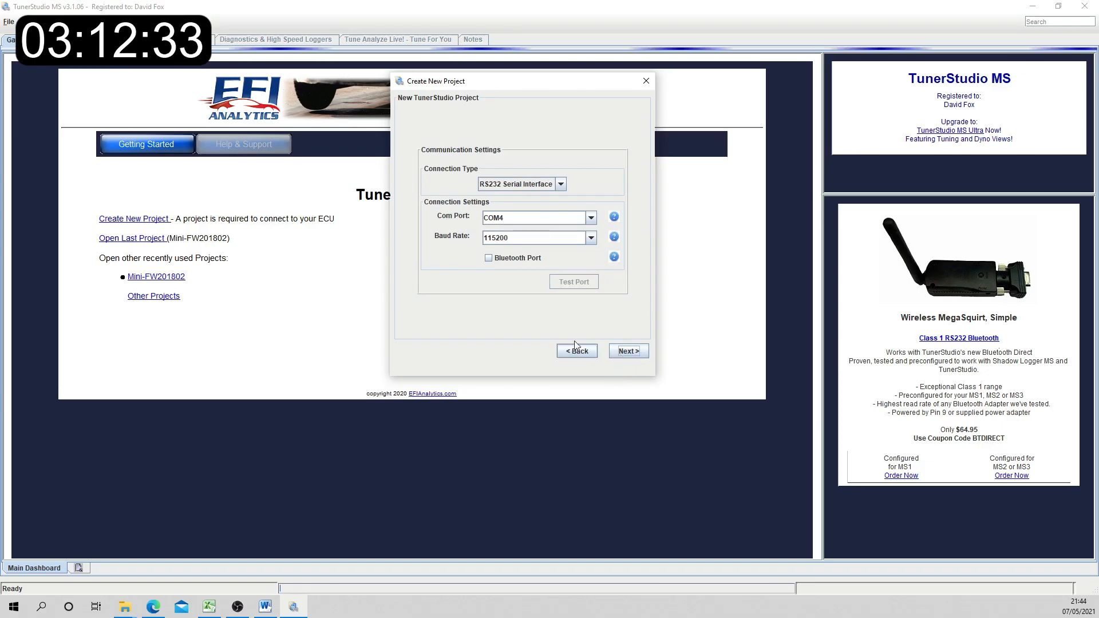
click(574, 282)
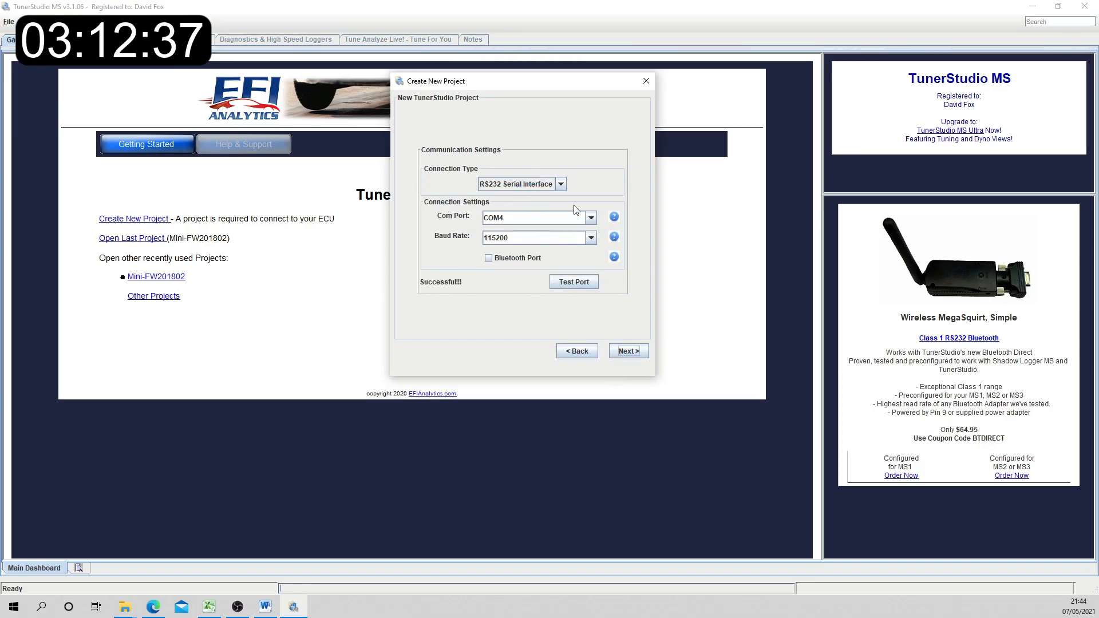
click(627, 350)
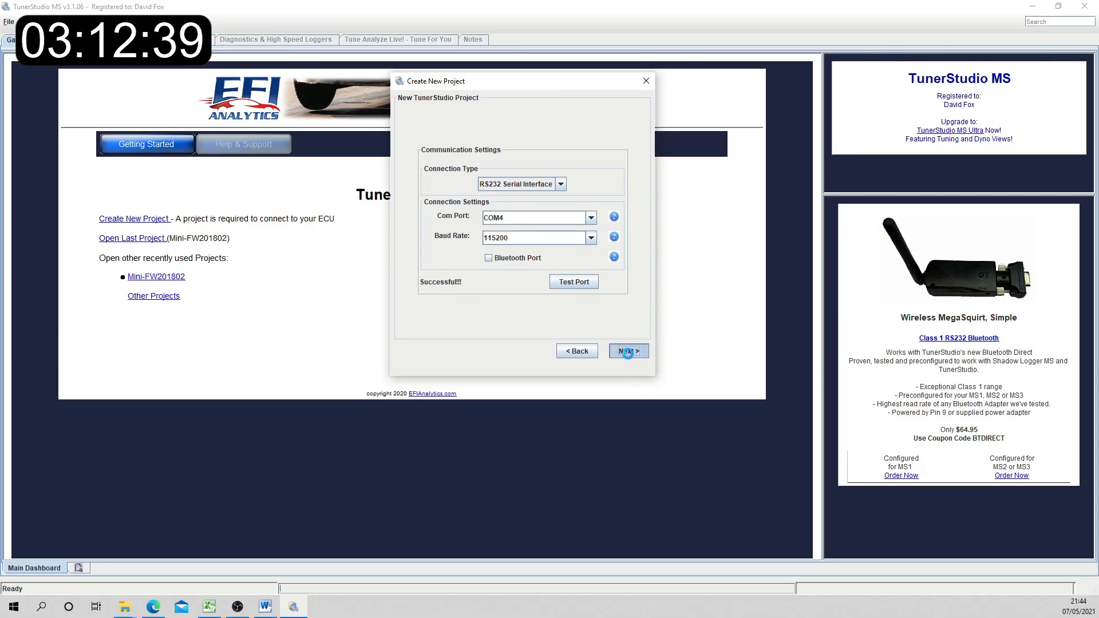
click(626, 350)
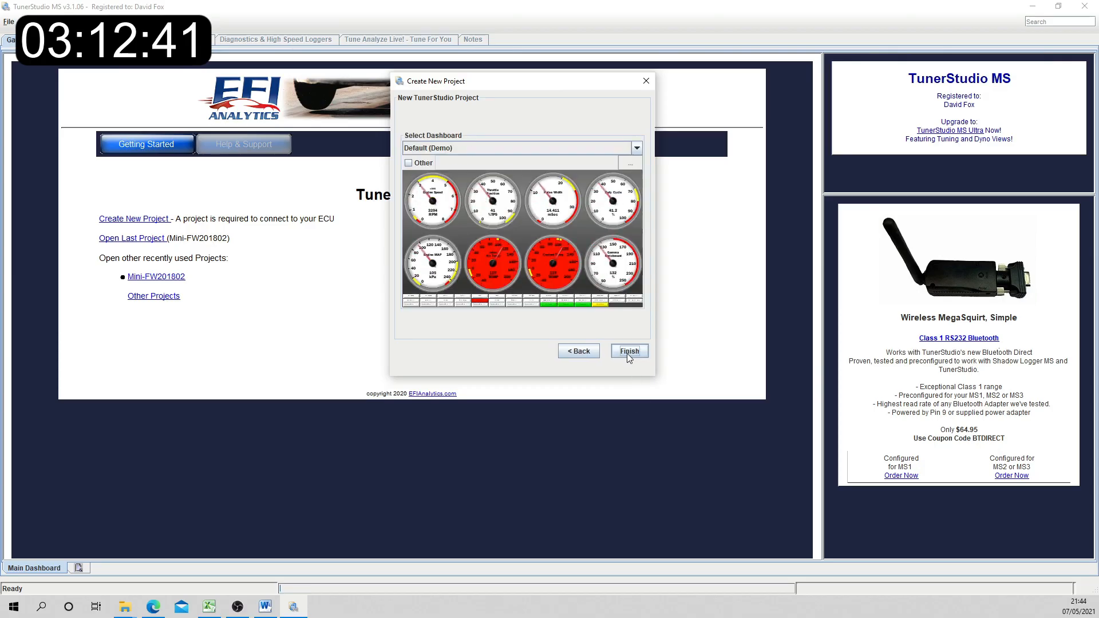